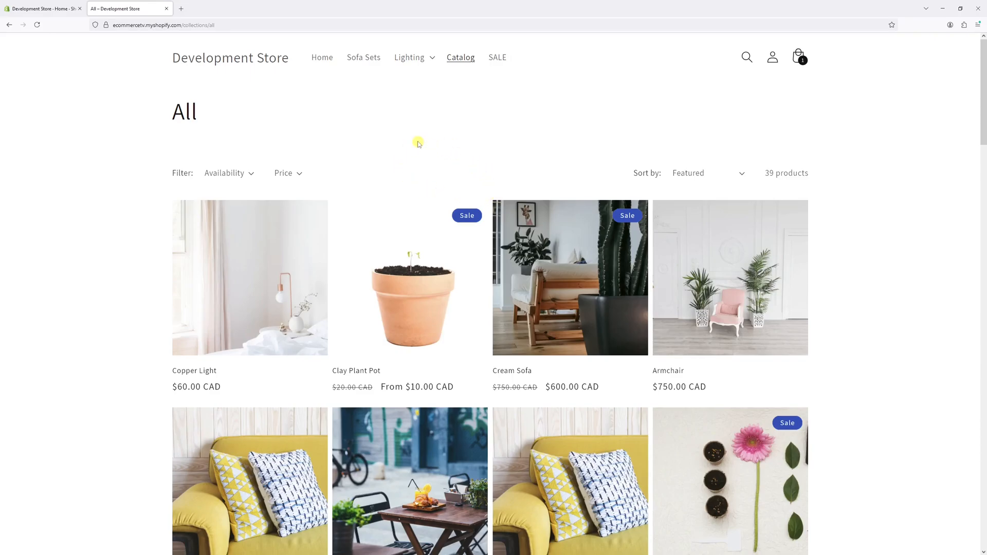
- Reload the storefront's All products catalog and scroll through its products
{"action": "left_click", "coordinate": [460, 58]}
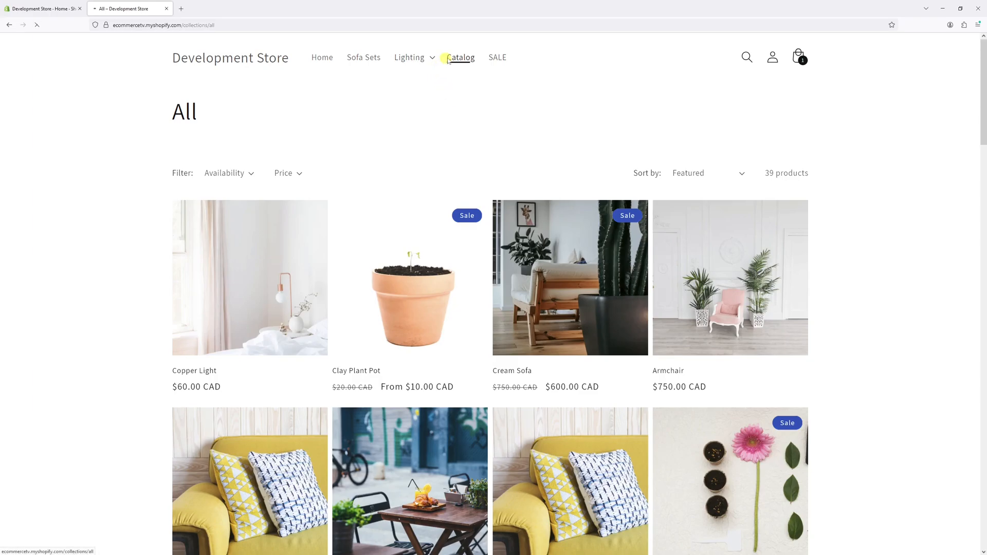
{"action": "scroll", "scroll_direction": "down", "scroll_amount": 3}
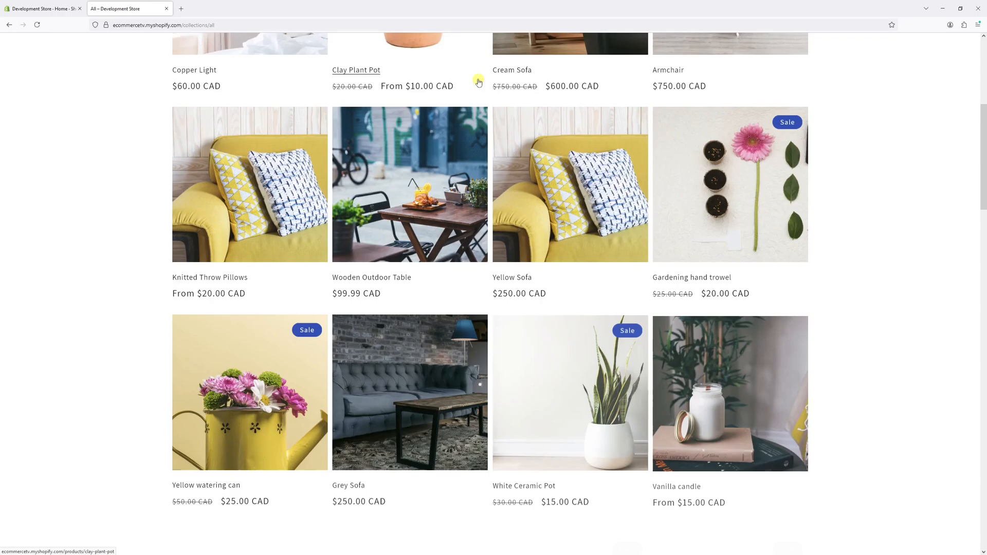
{"action": "scroll", "scroll_direction": "down", "scroll_amount": 3}
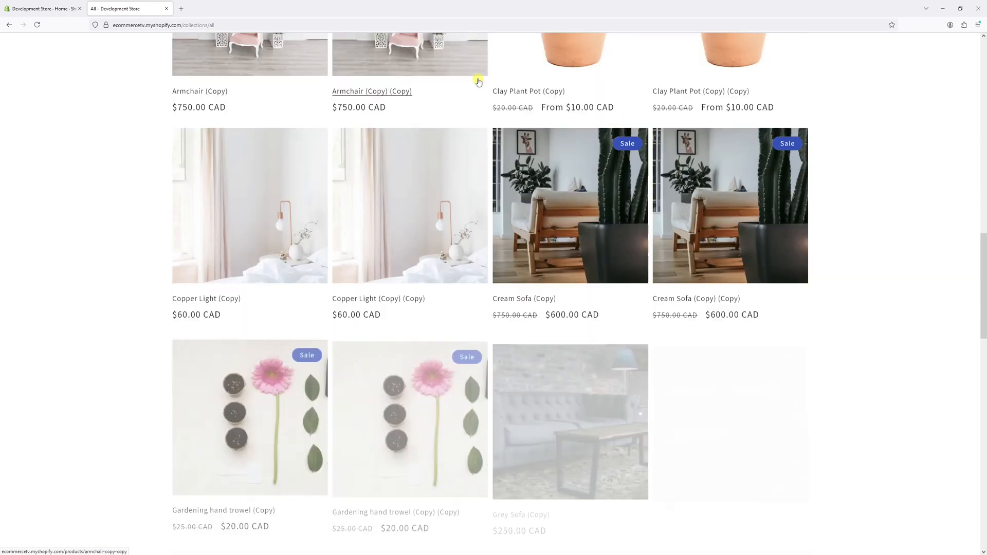
{"action": "scroll", "scroll_direction": "down", "scroll_amount": 3}
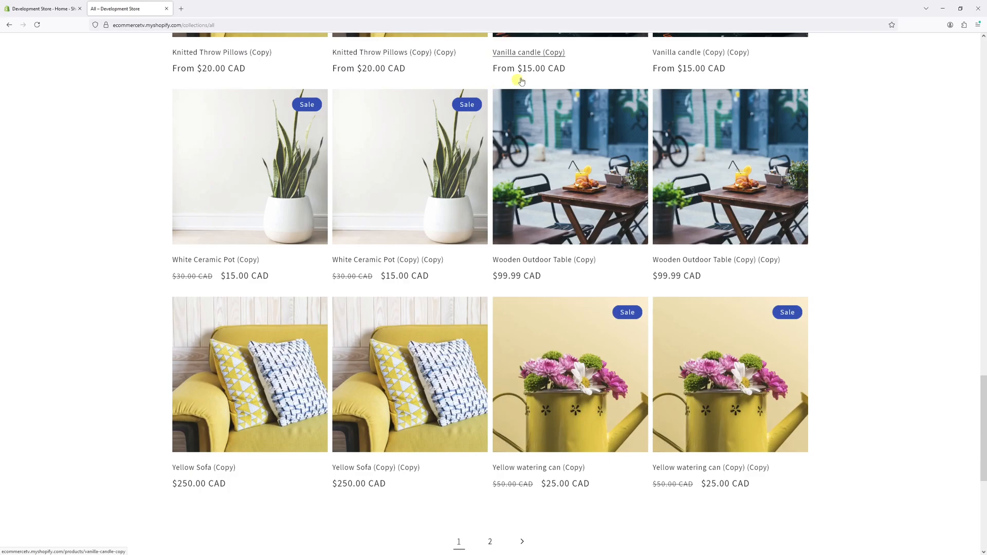
{"action": "mouse_move", "coordinate": [119, 33]}
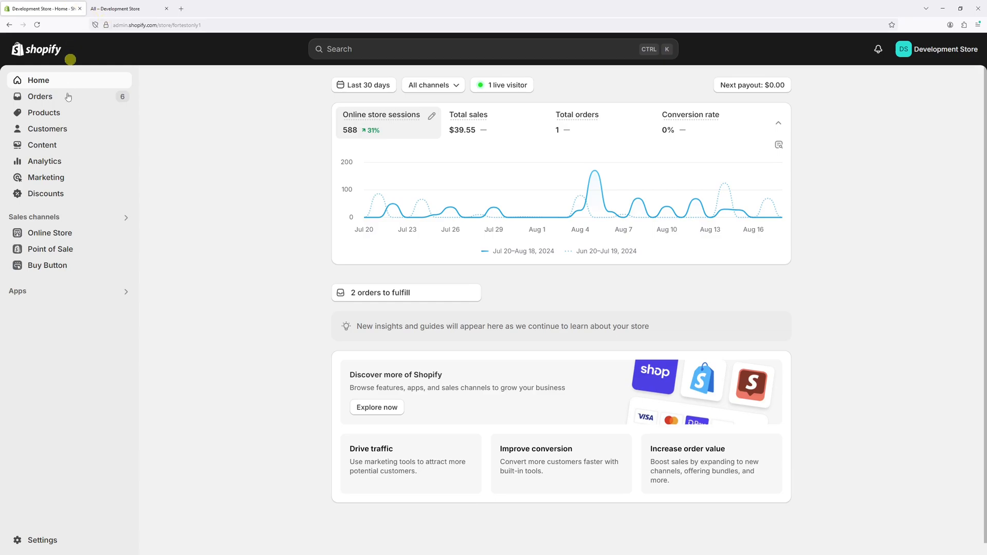
- From Online Store in the admin, customize the current Dawn 15.0.2 theme
{"action": "left_click", "coordinate": [50, 232]}
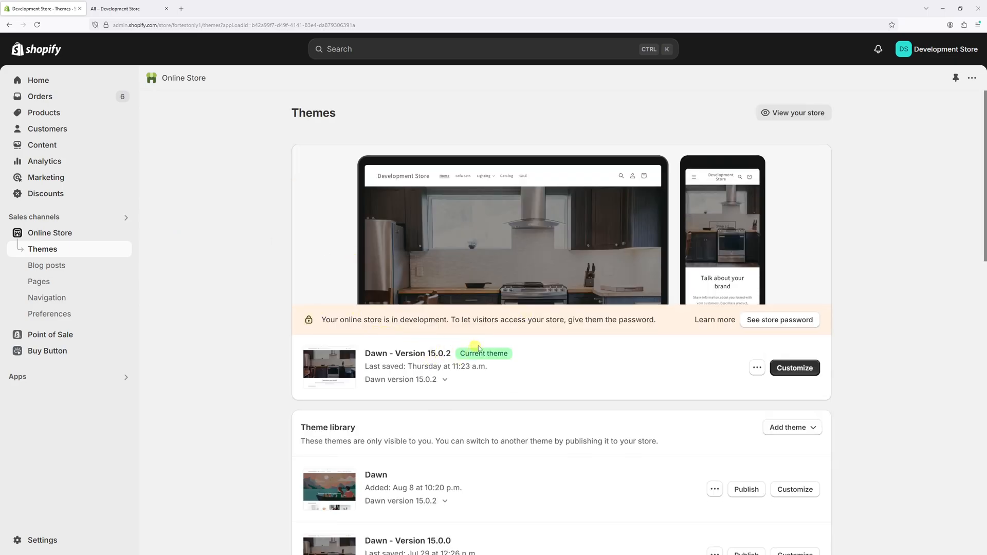
{"action": "left_click", "coordinate": [793, 368]}
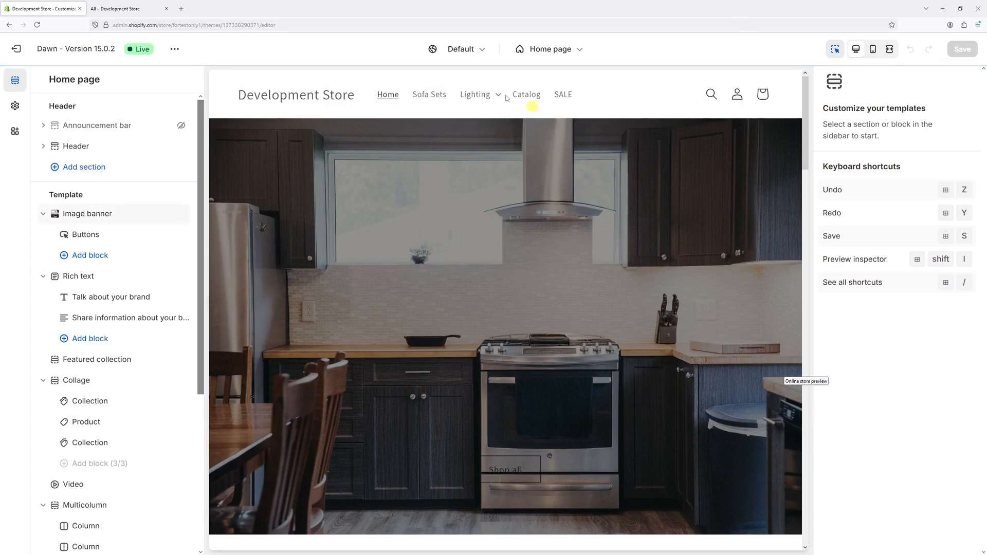
{"action": "mouse_move", "coordinate": [14, 105]}
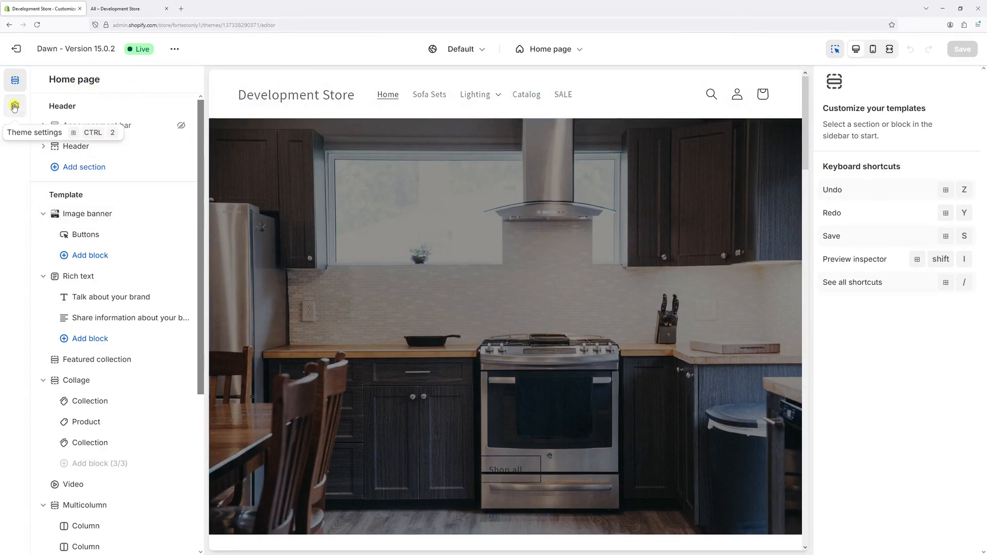
- In Theme settings > Animations, uncheck 'Reveal sections on scroll' and save
{"action": "left_click", "coordinate": [15, 106]}
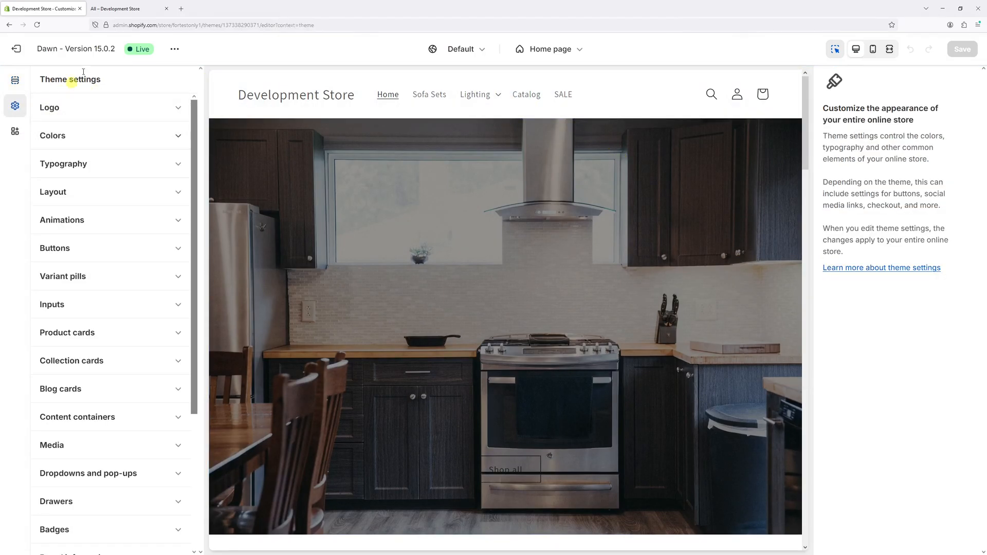
{"action": "left_click", "coordinate": [61, 220]}
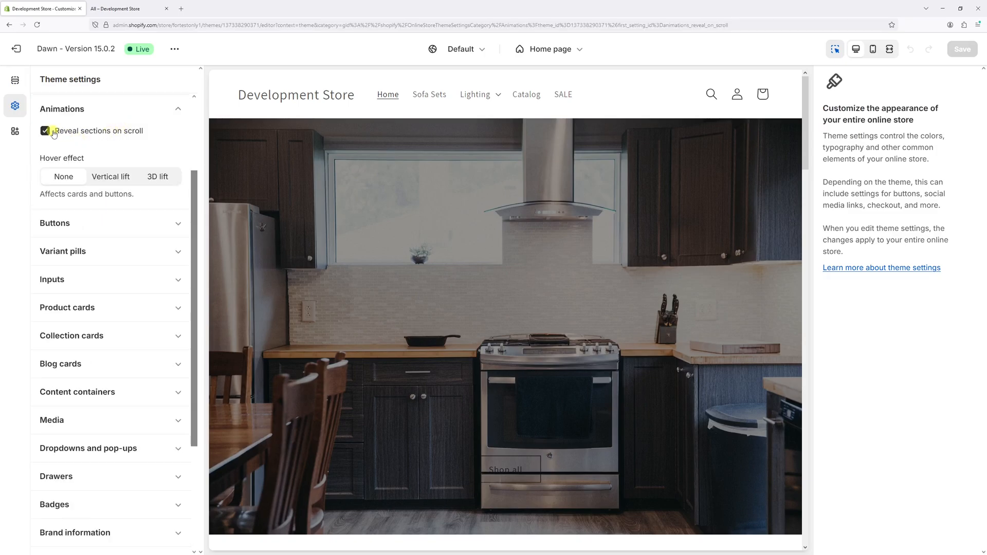
{"action": "left_click", "coordinate": [44, 130]}
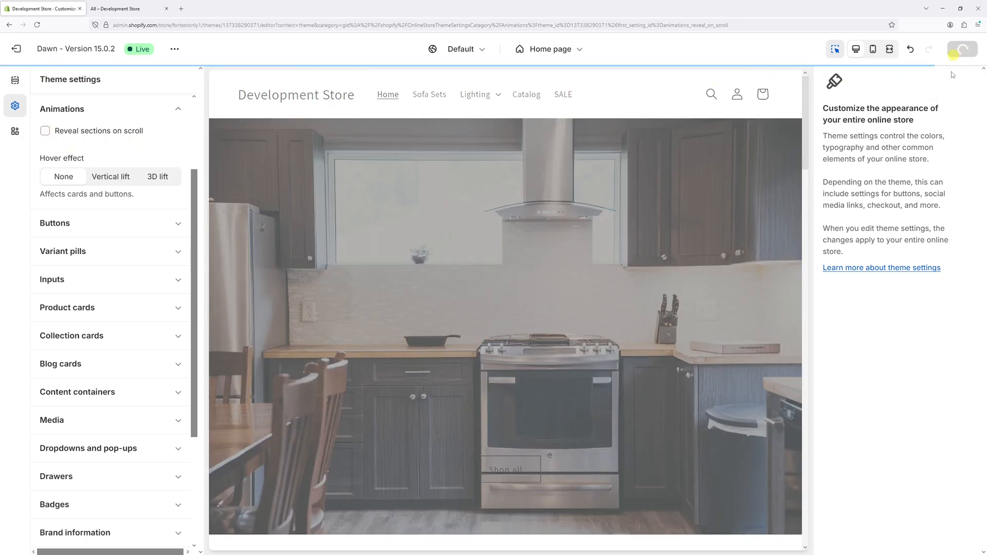
{"action": "left_click", "coordinate": [961, 48]}
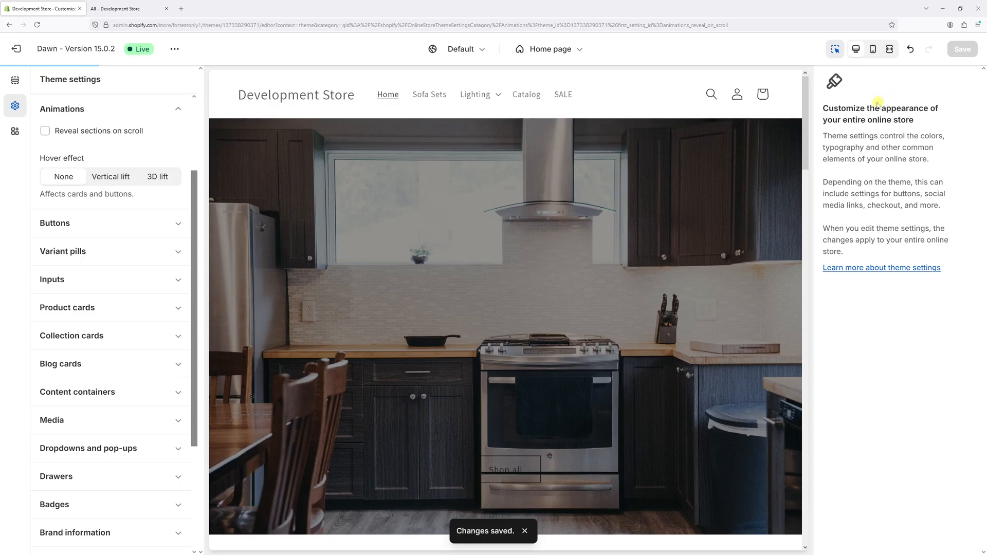
{"action": "mouse_move", "coordinate": [686, 225]}
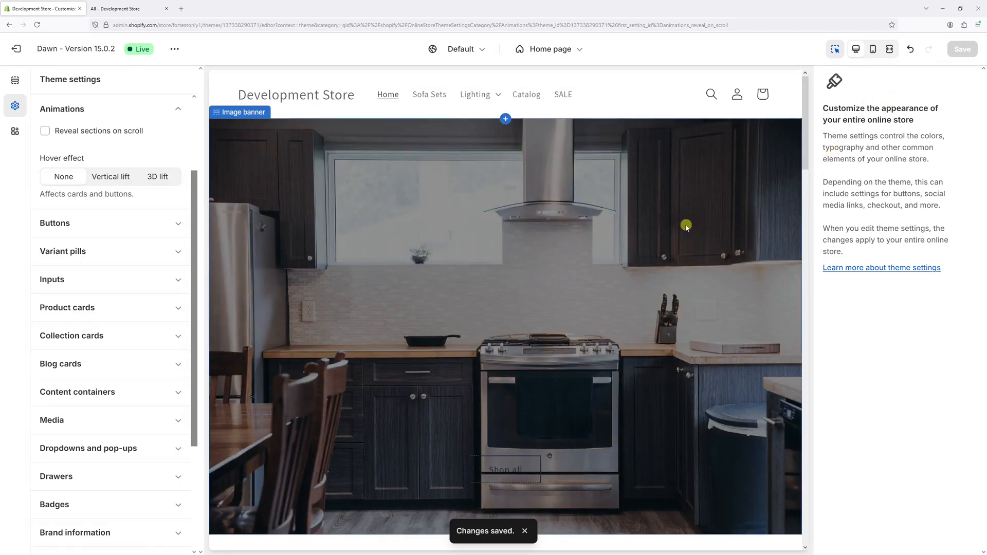
{"action": "mouse_move", "coordinate": [232, 152]}
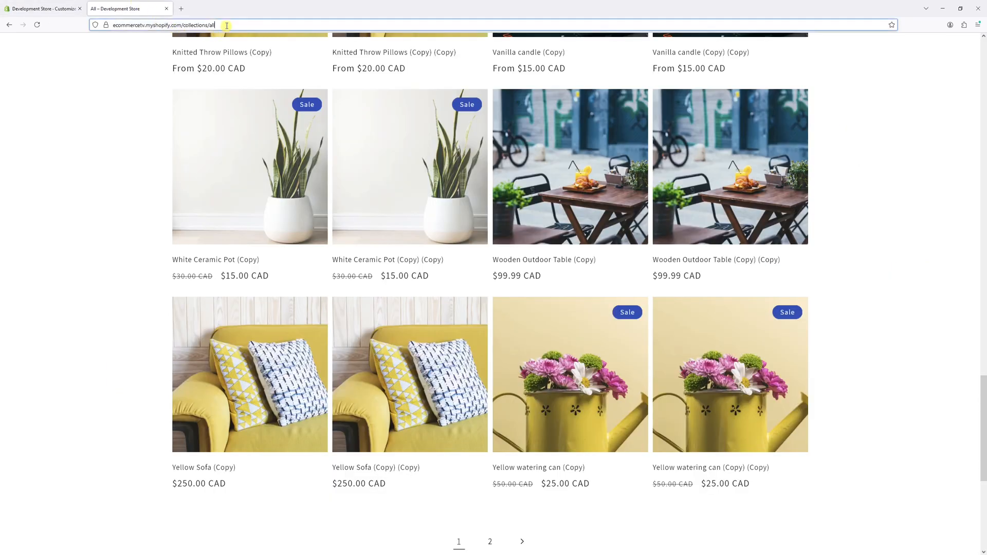
- Scroll the reloaded All catalog to confirm products appear without fading in
{"action": "scroll", "scroll_direction": "up", "scroll_amount": 3}
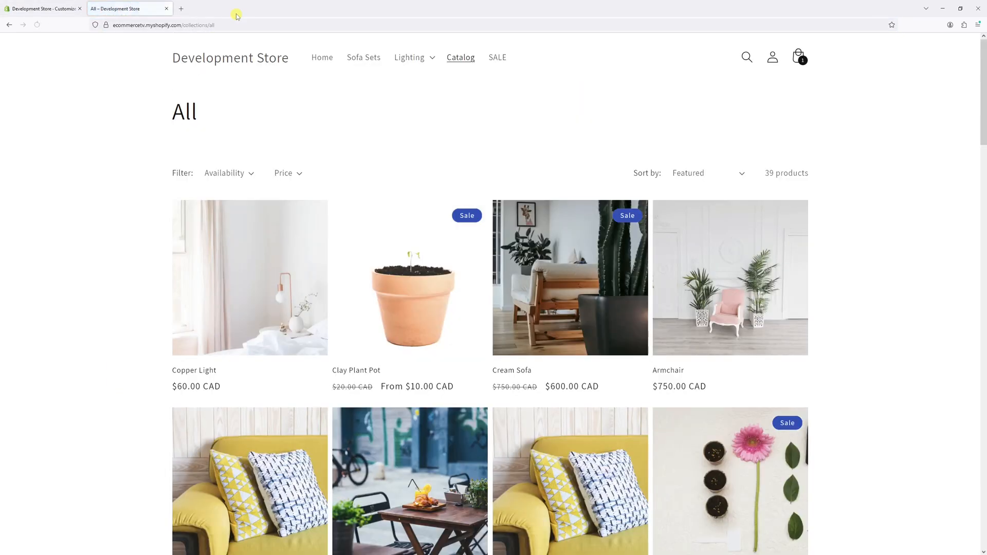
{"action": "scroll", "scroll_direction": "down", "scroll_amount": 3}
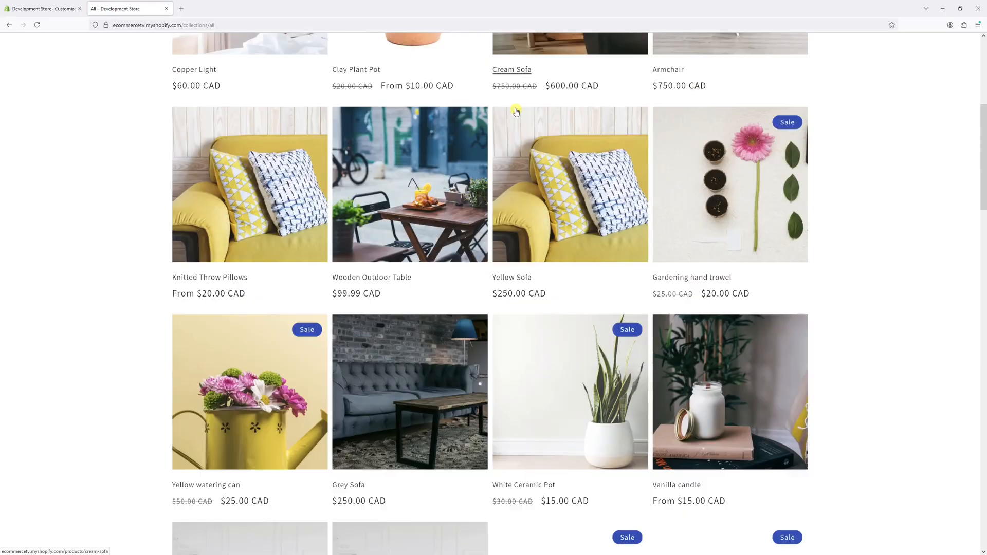
{"action": "scroll", "scroll_direction": "up", "scroll_amount": 3}
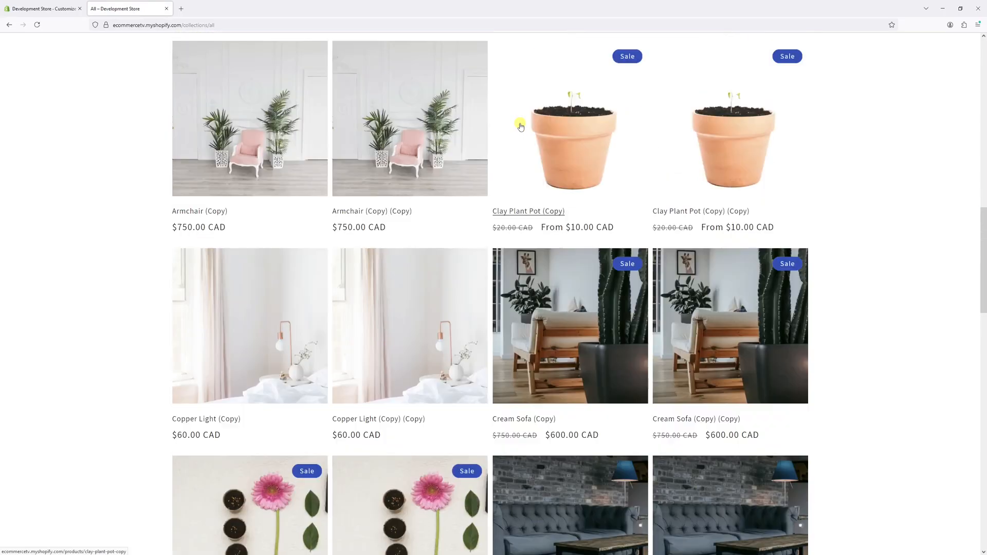
{"action": "scroll", "scroll_direction": "up", "scroll_amount": 3}
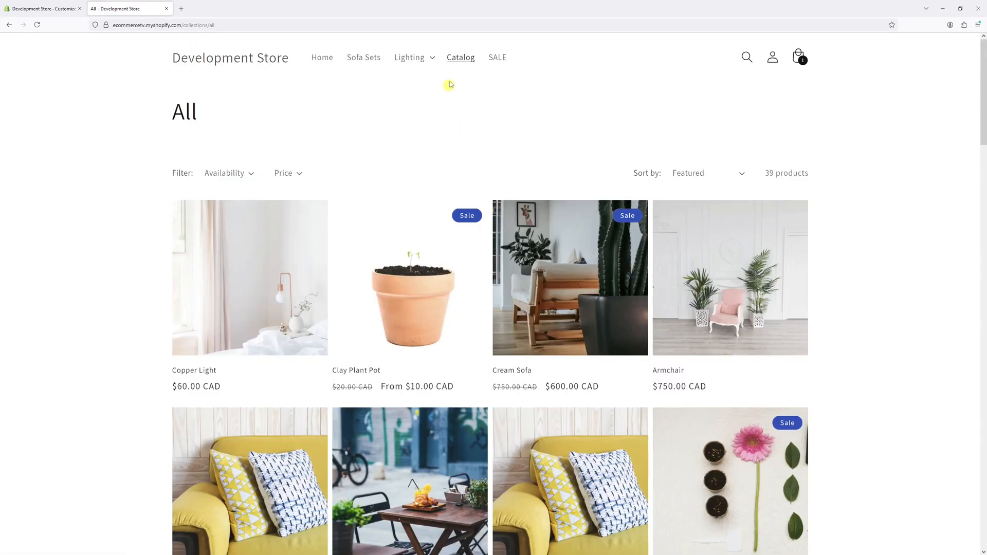
{"action": "mouse_move", "coordinate": [322, 57]}
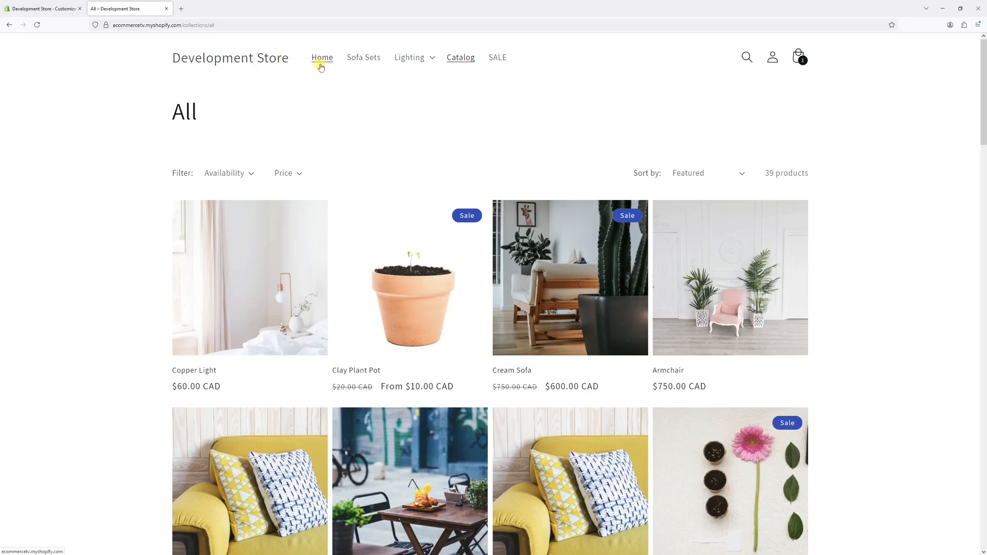
- Go to the store's Home page and scroll down to the multimedia collage
{"action": "left_click", "coordinate": [321, 58]}
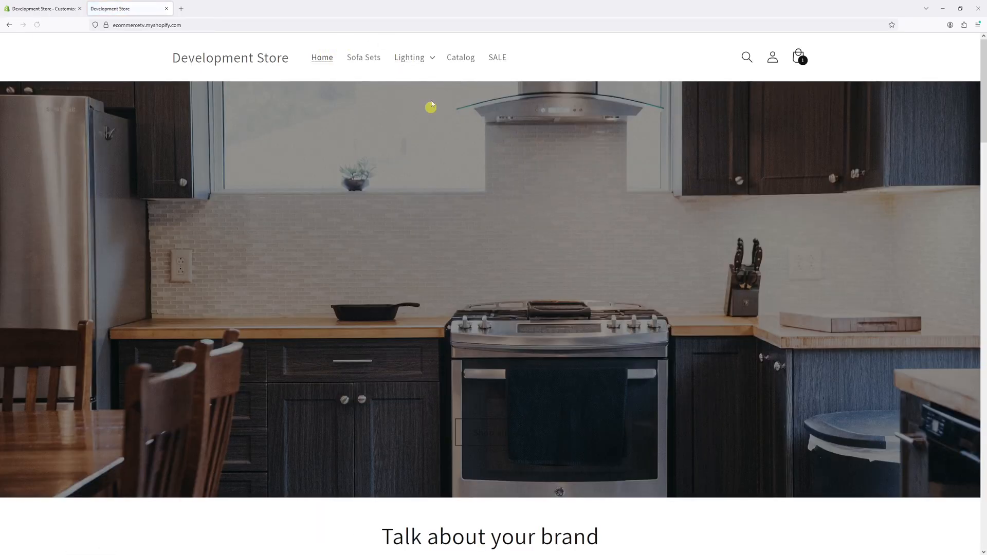
{"action": "scroll", "scroll_direction": "down", "scroll_amount": 3}
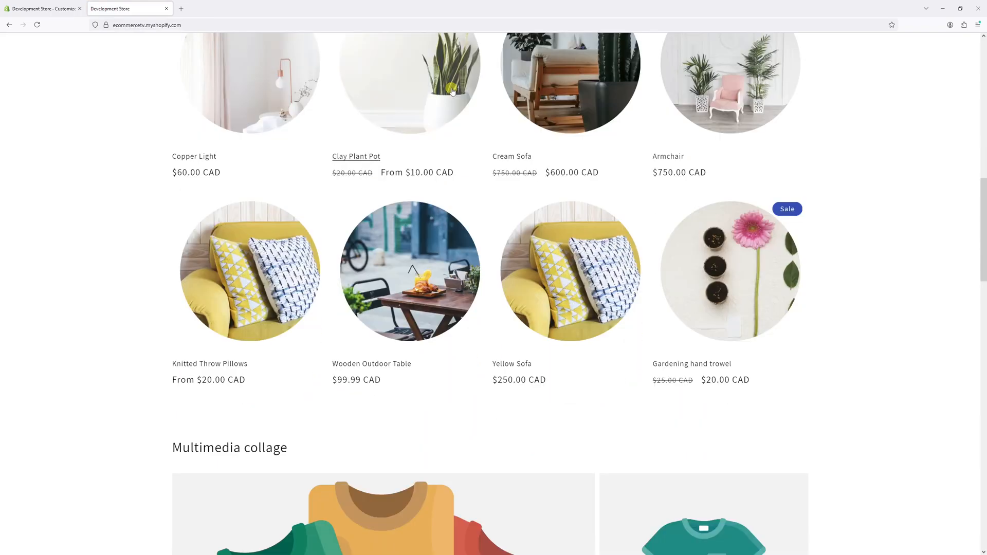
{"action": "scroll", "scroll_direction": "down", "scroll_amount": 3}
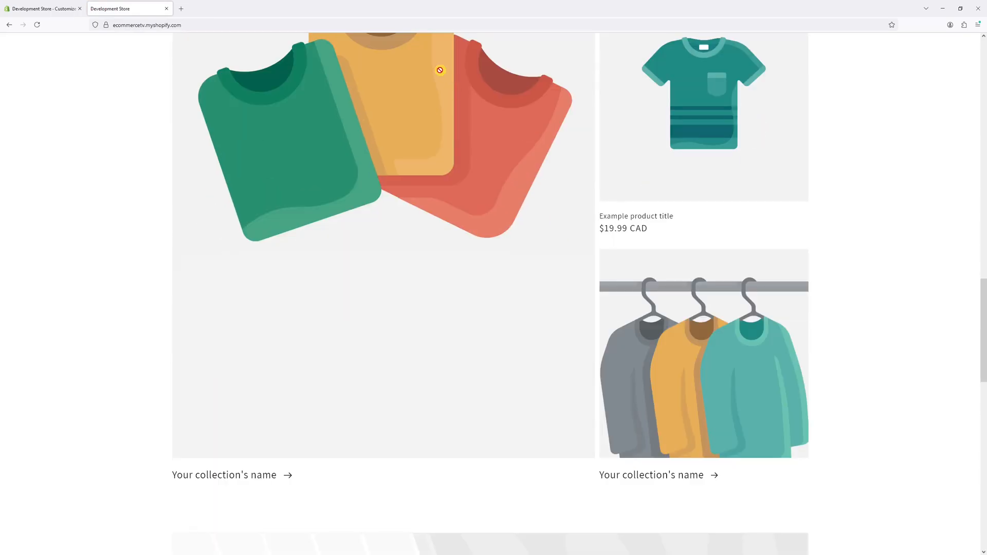